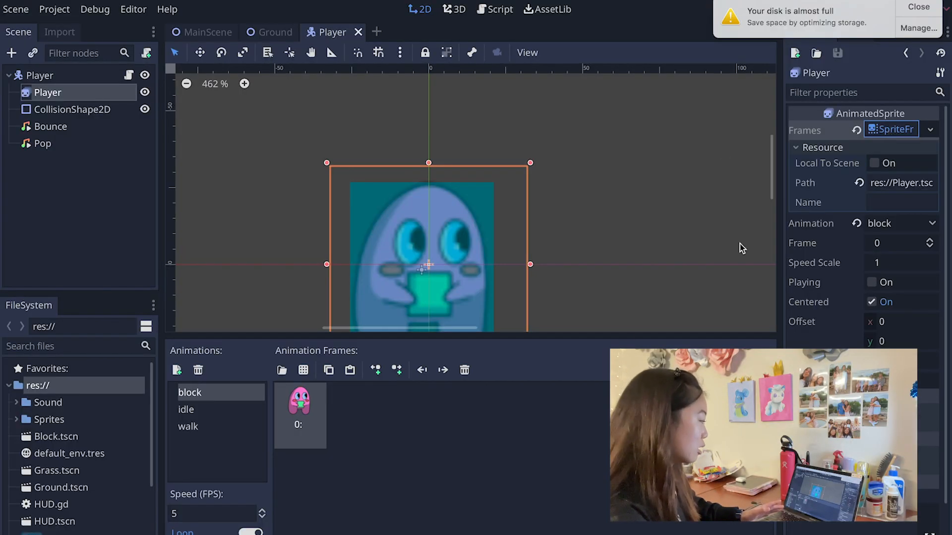
{"action": "mouse_move", "coordinate": [202, 419]}
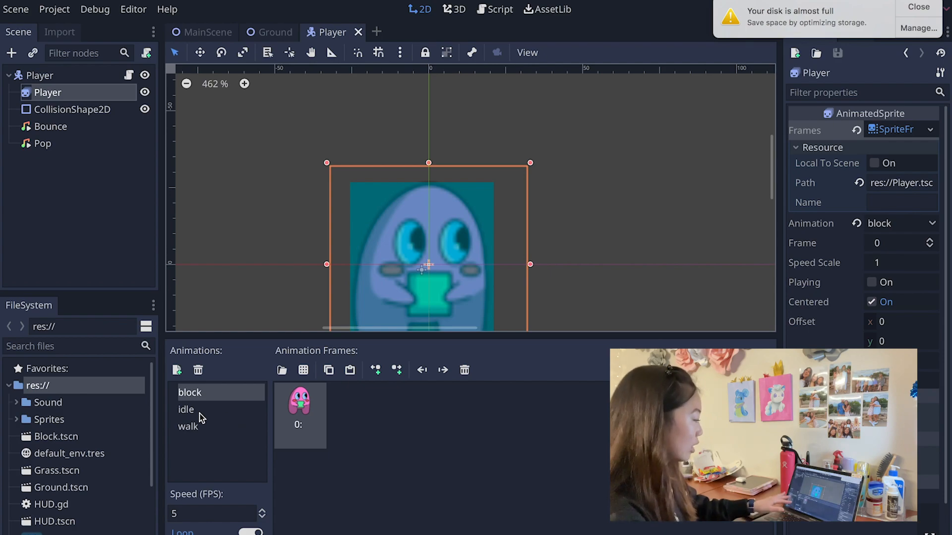